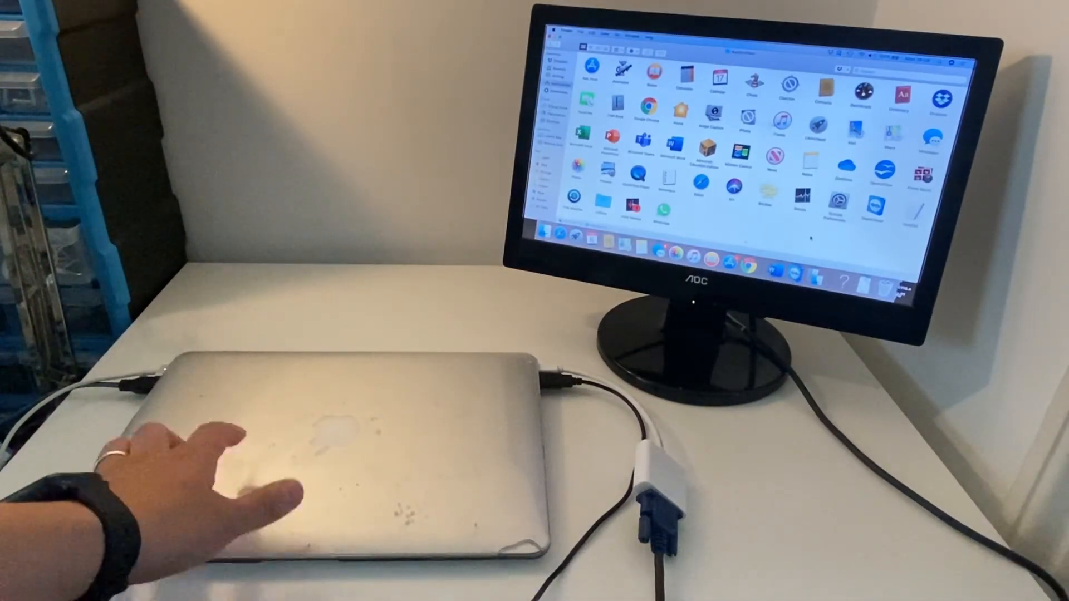
{"action": "mouse_move", "coordinate": [204, 478]}
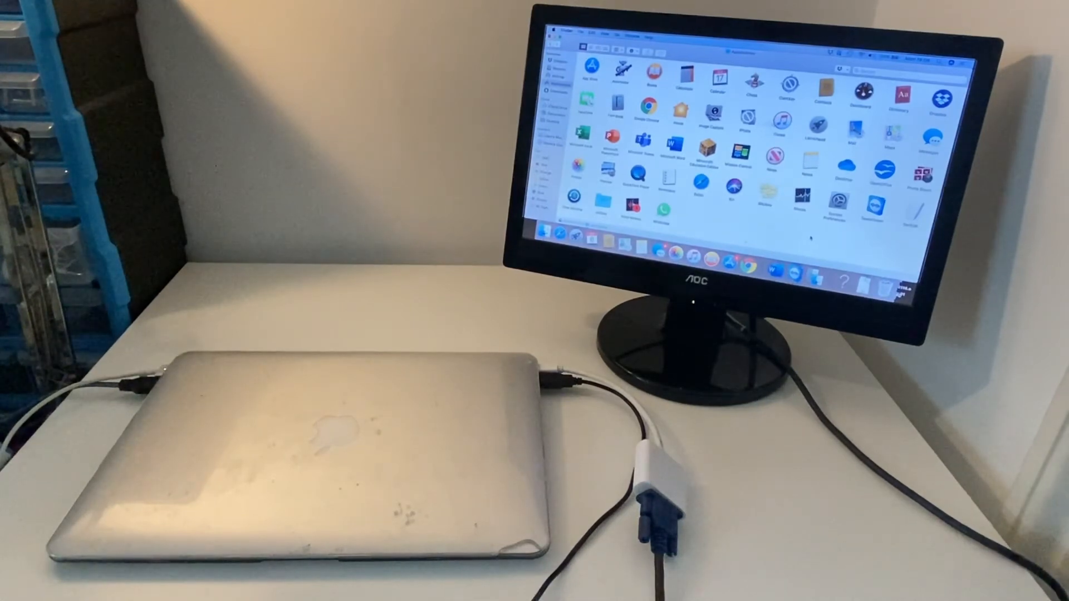